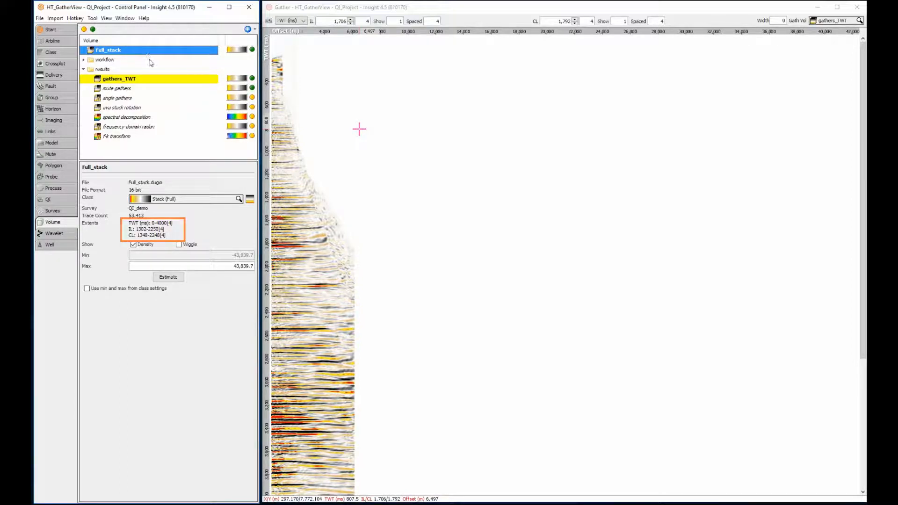
Show the gathers_TWT volume's details, then bring up the Window menu
click(119, 79)
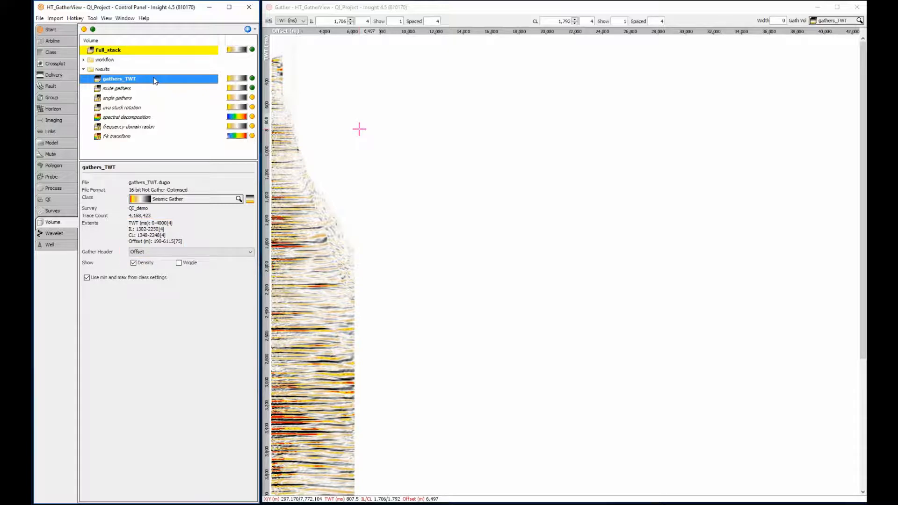
click(124, 18)
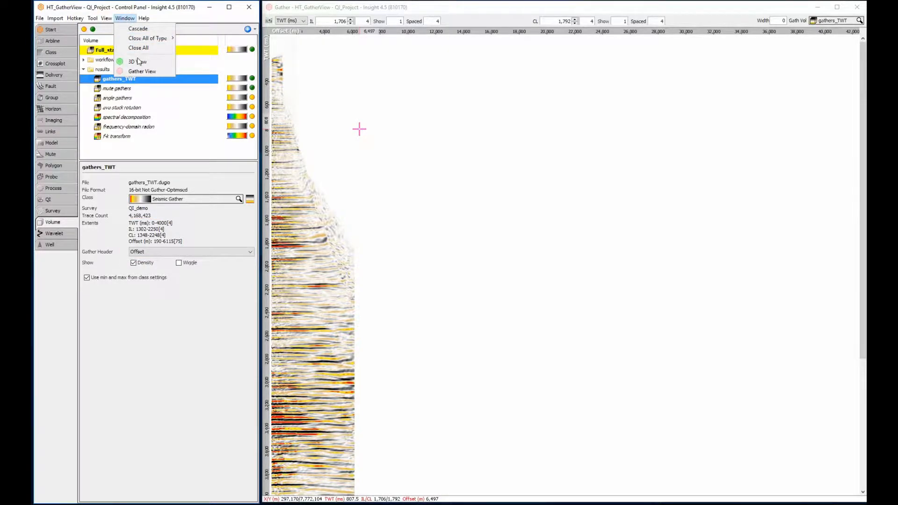
Add a 3D view beside the gather window and list its available volumes
click(135, 62)
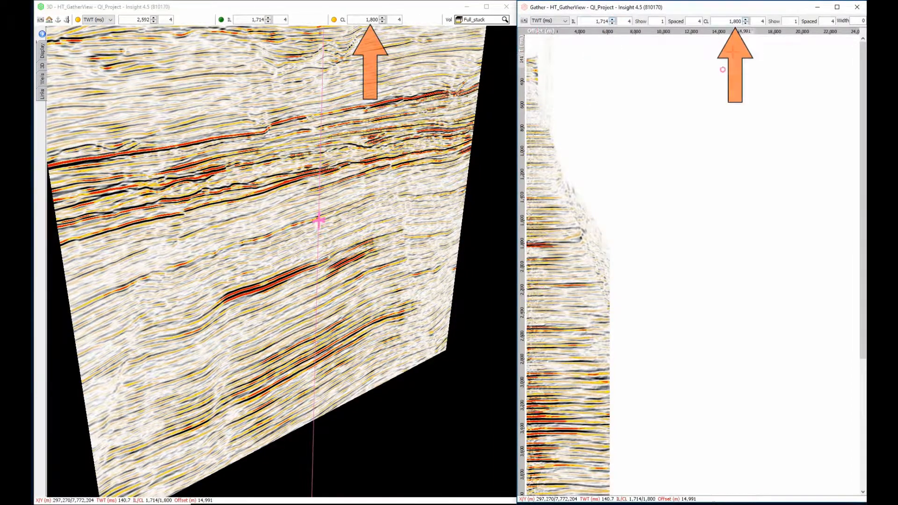
click(321, 172)
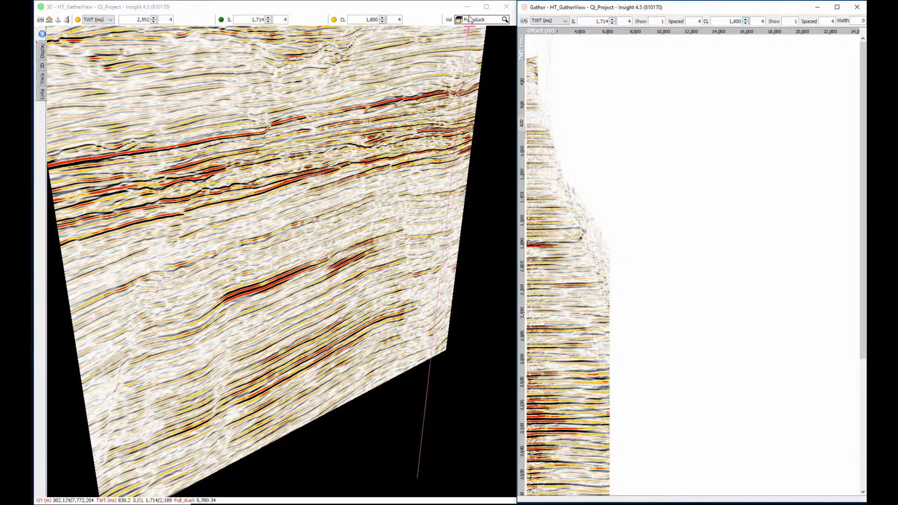
click(503, 18)
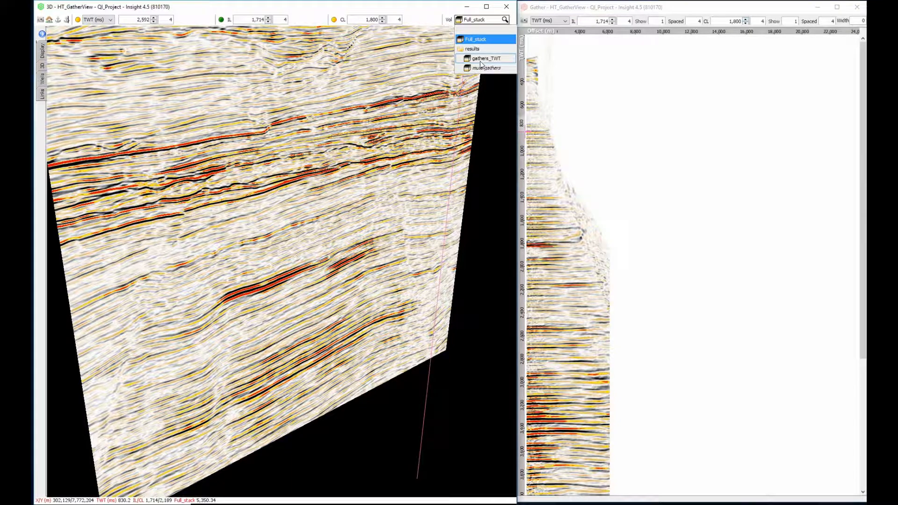
Display the gathers_TWT volume in the 3D view
click(486, 58)
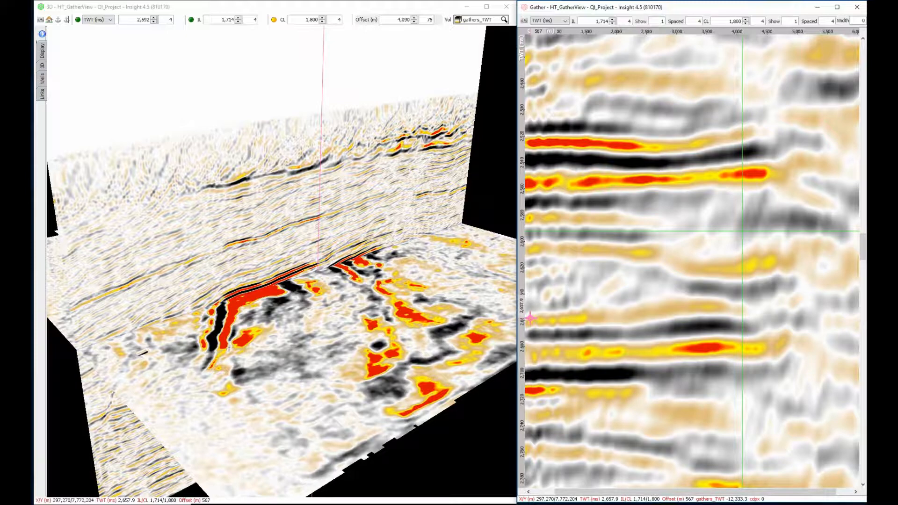
Toggle on the amplitude graph under the gather and step the time slice up to 2,536 ms
right_click(593, 320)
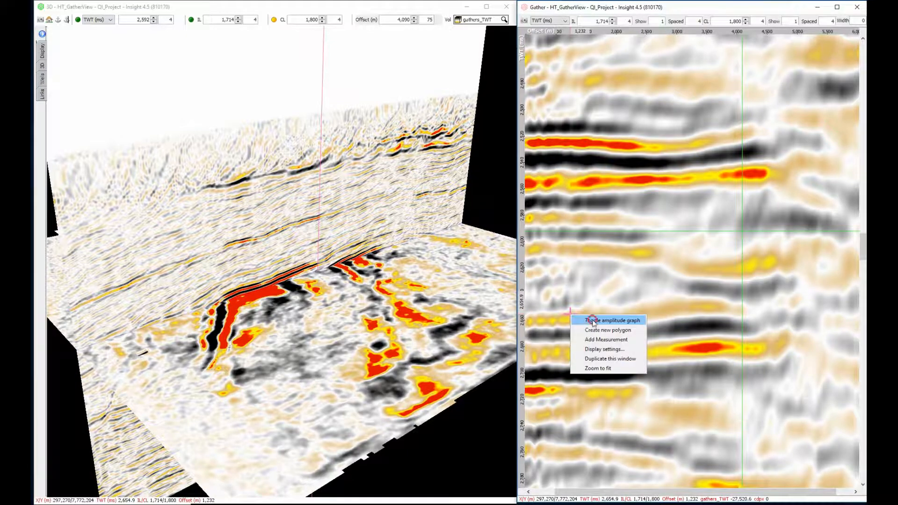
click(610, 320)
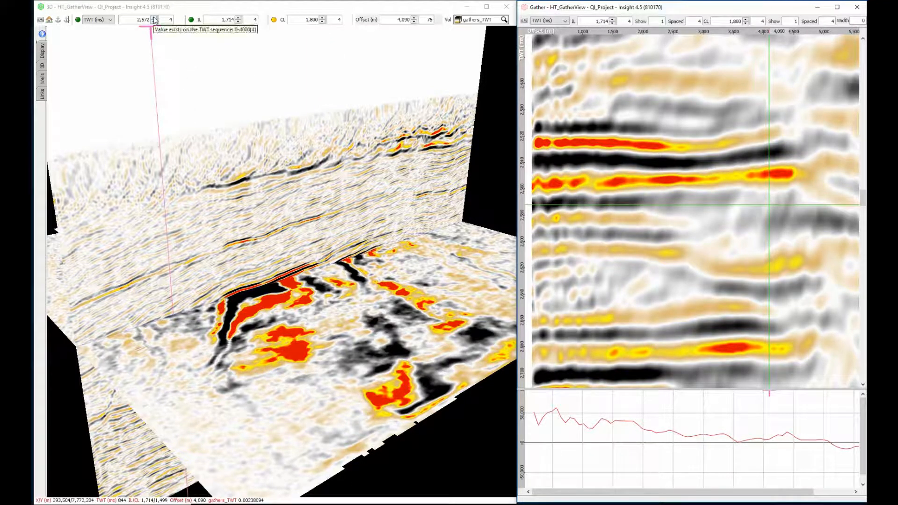
click(156, 22)
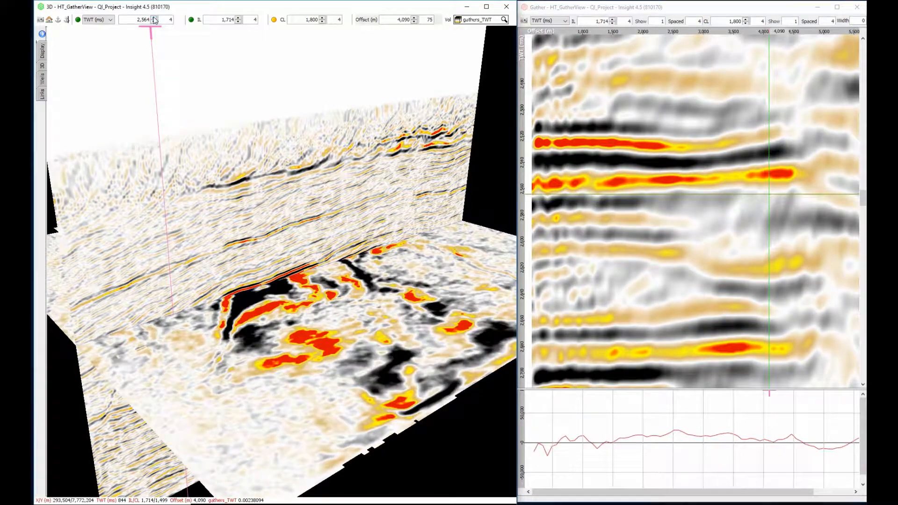
click(155, 23)
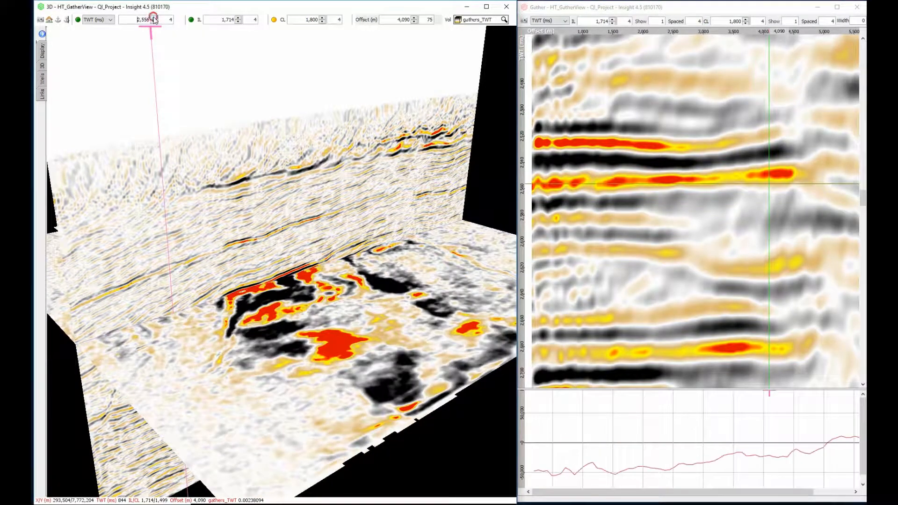
click(162, 21)
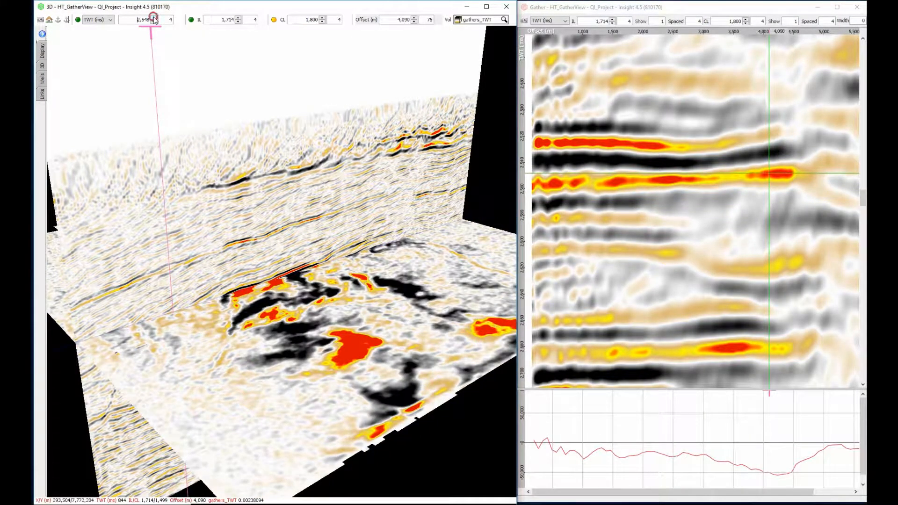
click(155, 22)
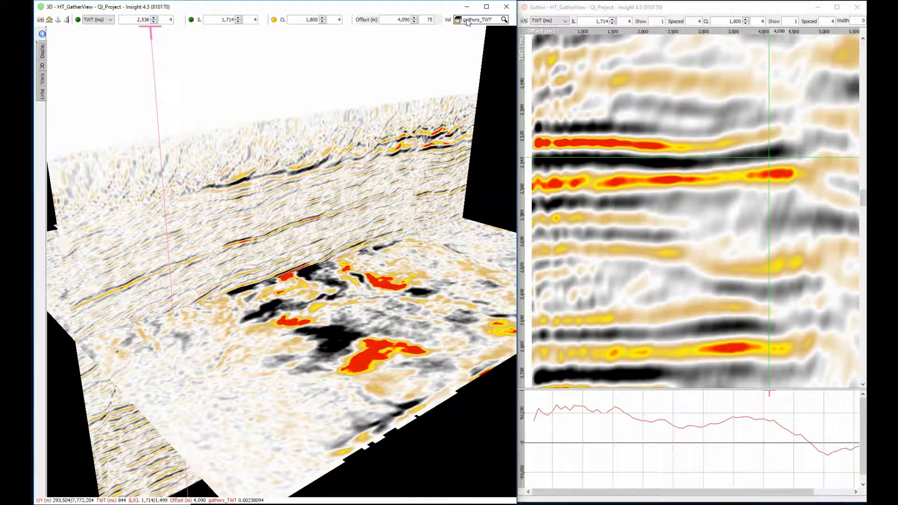
Restore the Control Panel to set up the nine-gather display
click(478, 19)
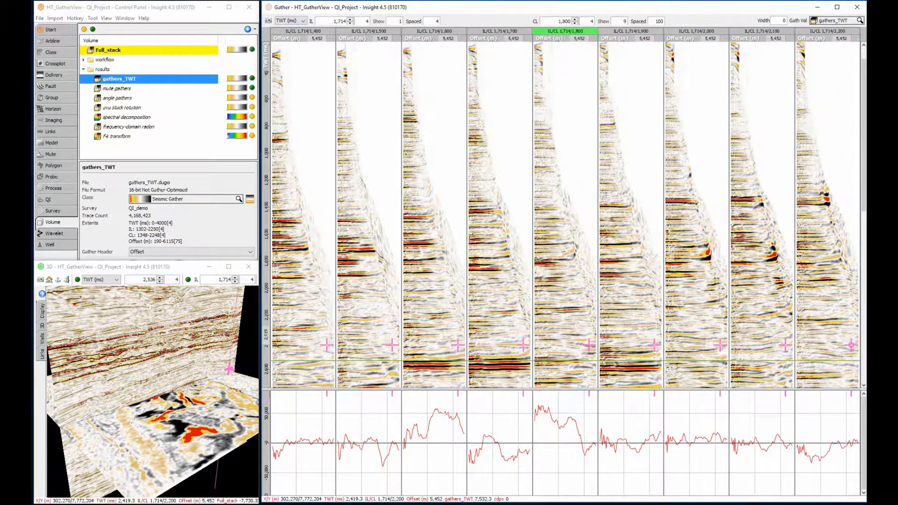
Show the mute gathers volume and overlay the 40 and 50 degree angle mutes
click(836, 21)
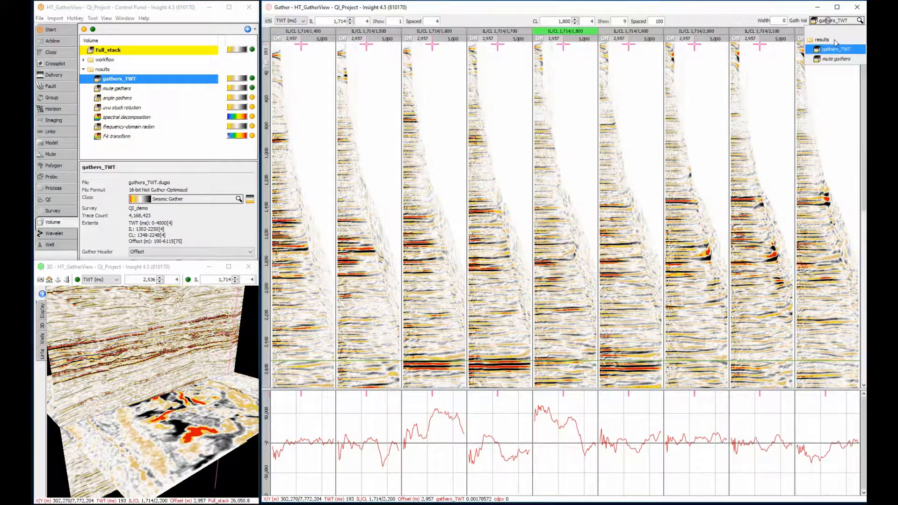
click(837, 59)
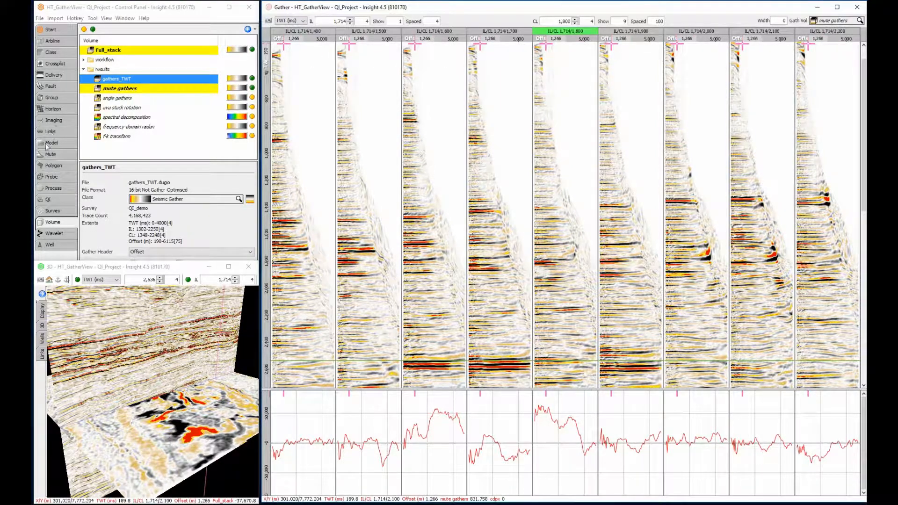
click(51, 154)
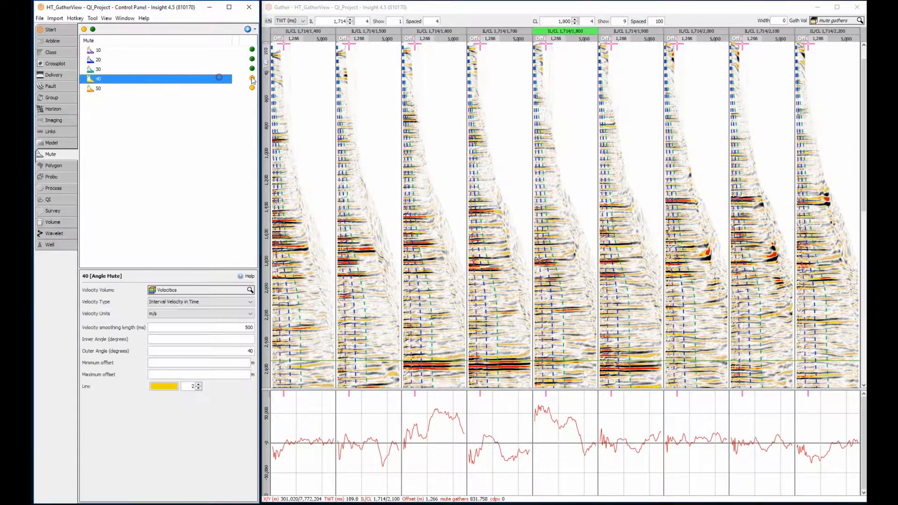
click(97, 88)
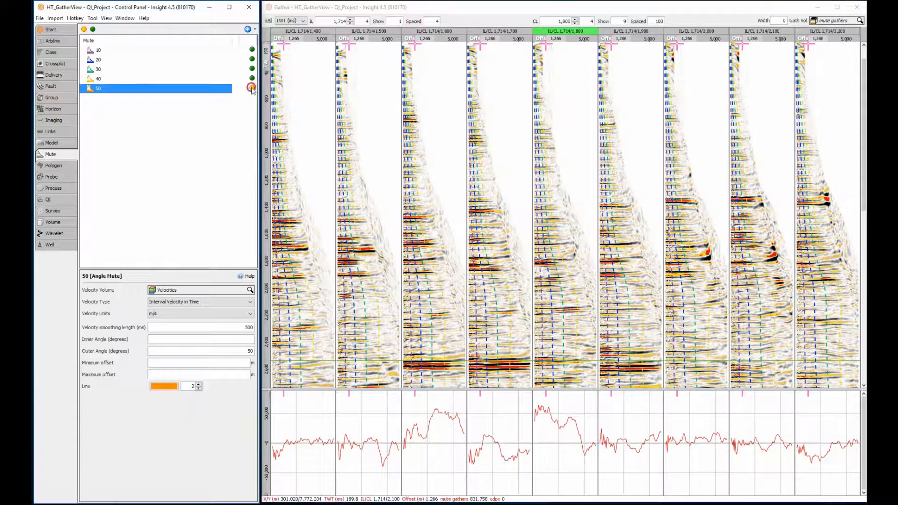
click(252, 88)
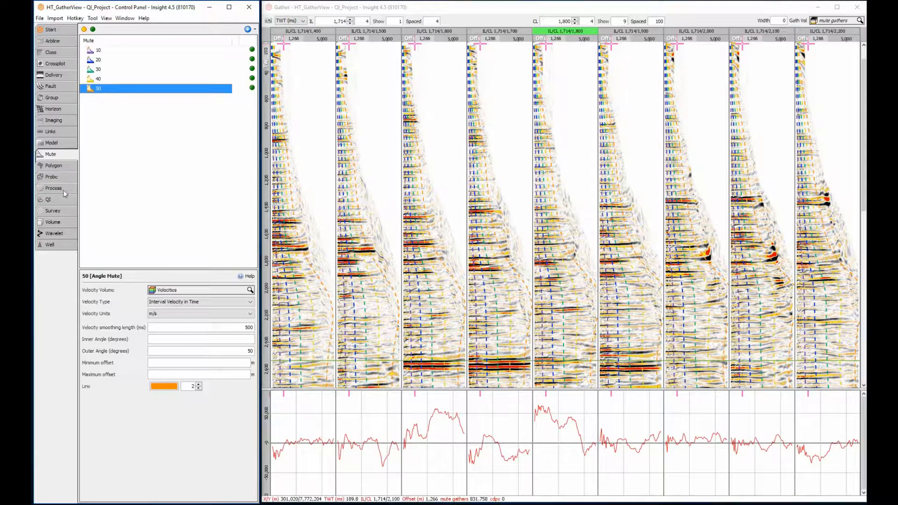
Select the mute gathers process in the Process list to view its settings
click(54, 188)
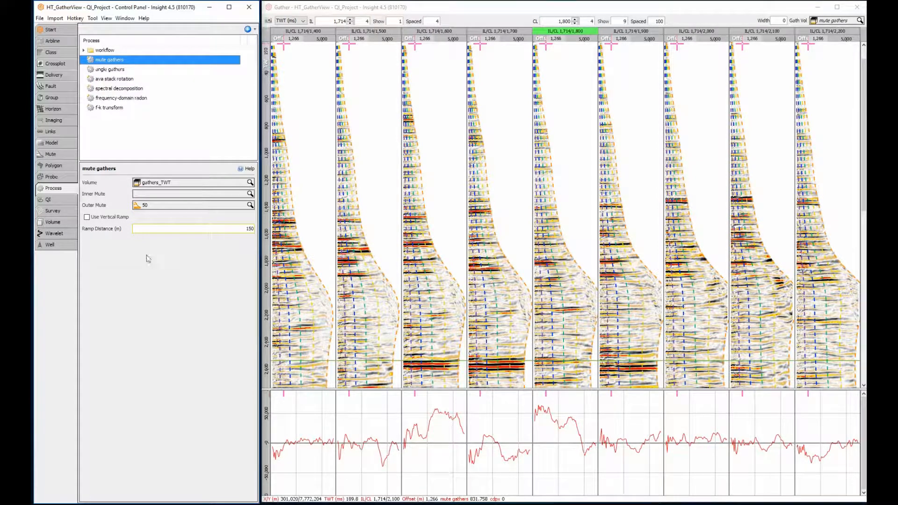
click(50, 155)
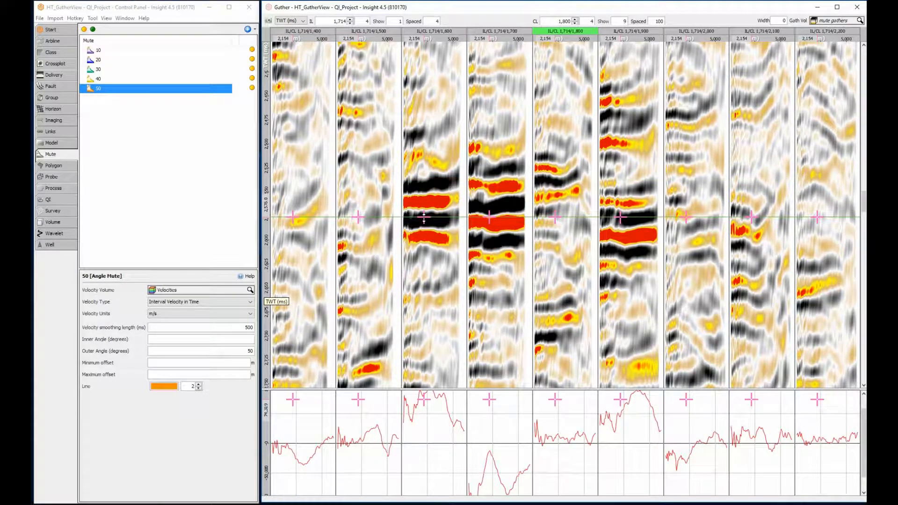
Bring up the project's horizons to overlay Gather_Tchannel_IL1714
click(53, 109)
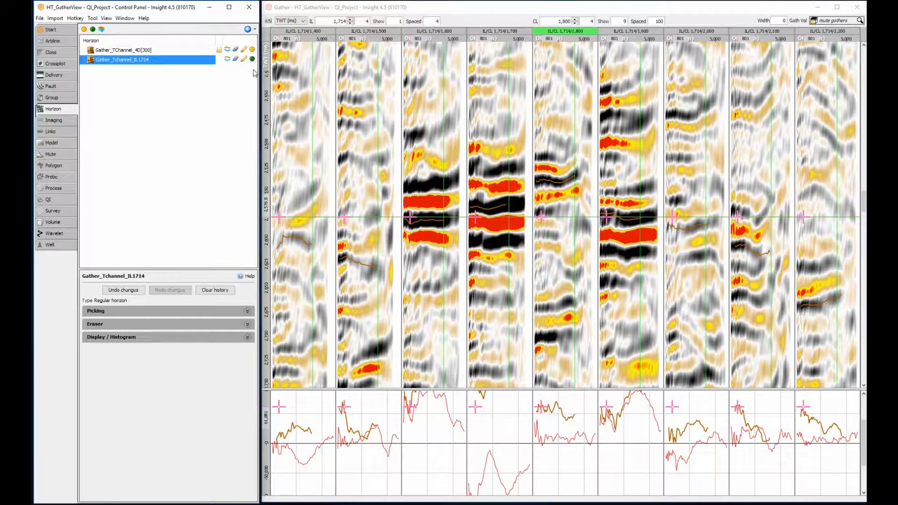
Toggle Navigation Markers in the gather display's Annotations settings
right_click(362, 176)
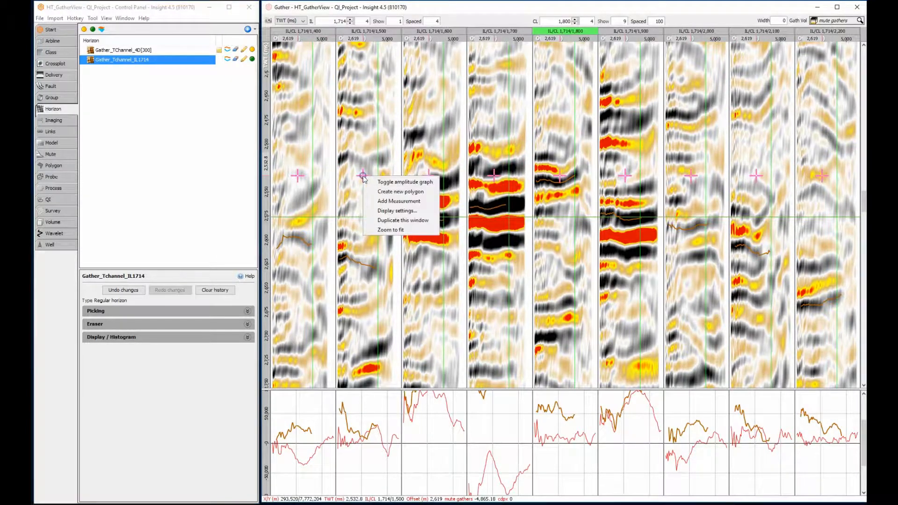
click(397, 211)
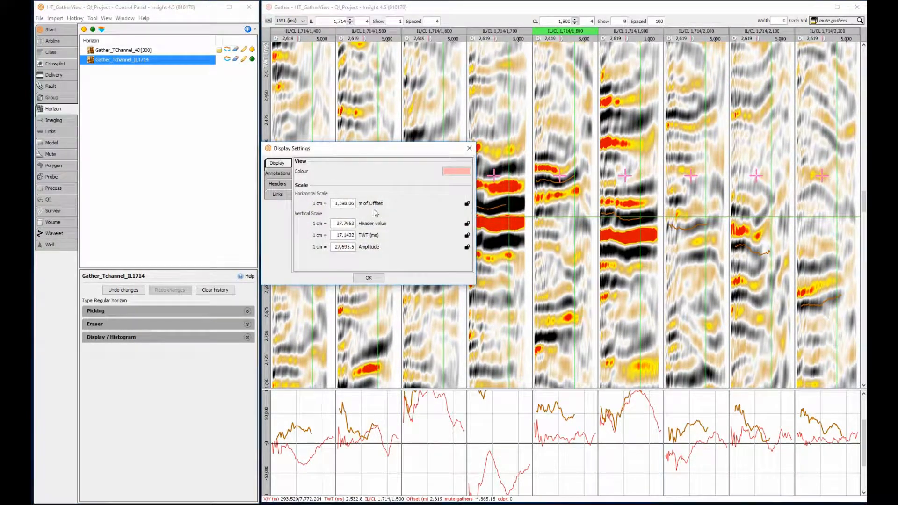
click(278, 174)
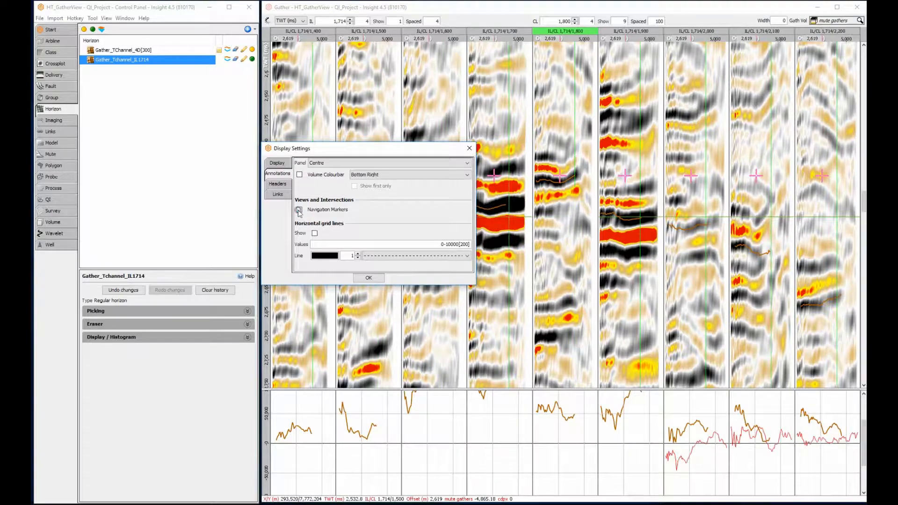
click(369, 277)
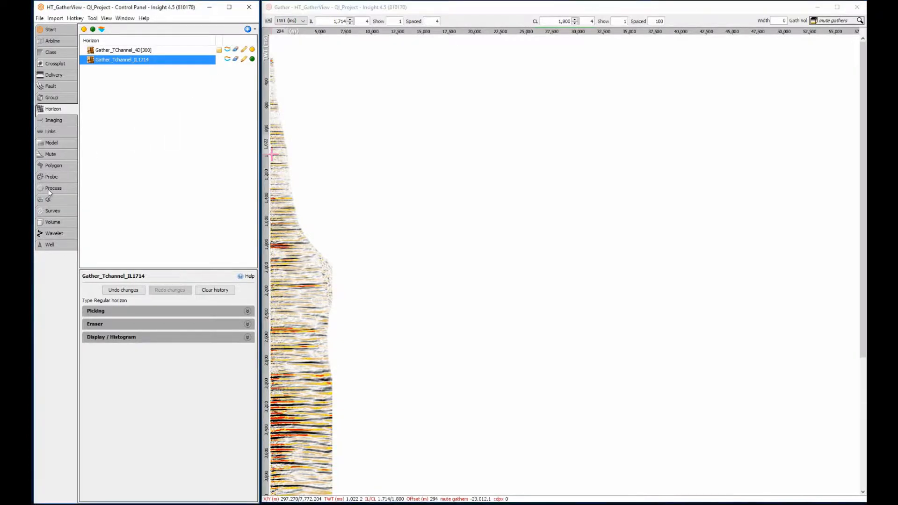
Enable the angle gathers process and add the angle gathers volume to the gather view
click(53, 188)
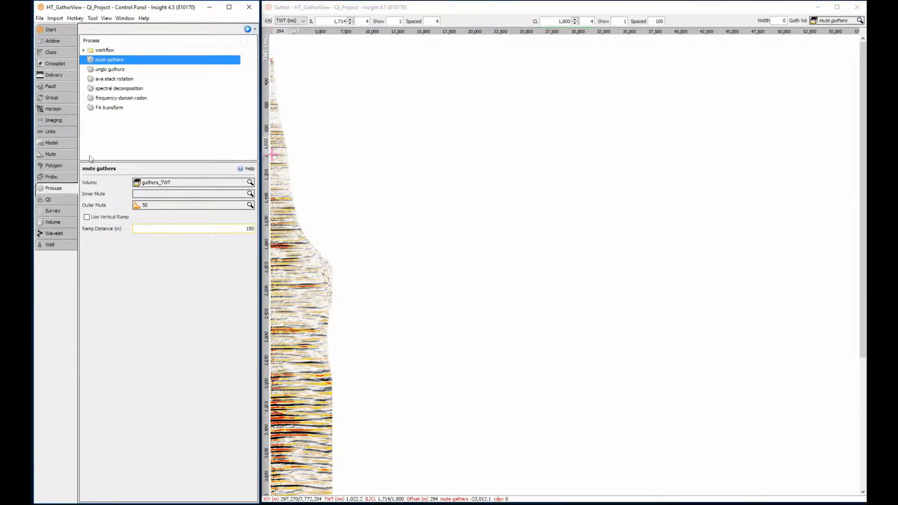
click(109, 70)
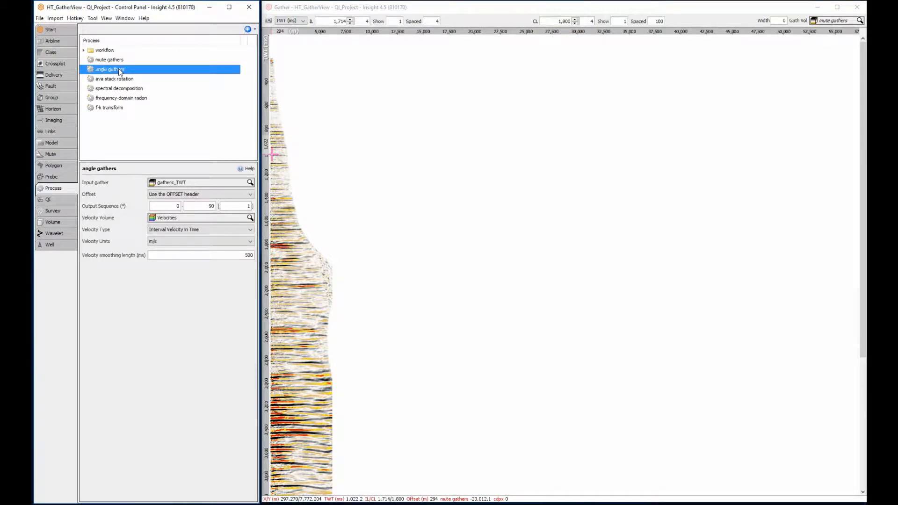
click(53, 222)
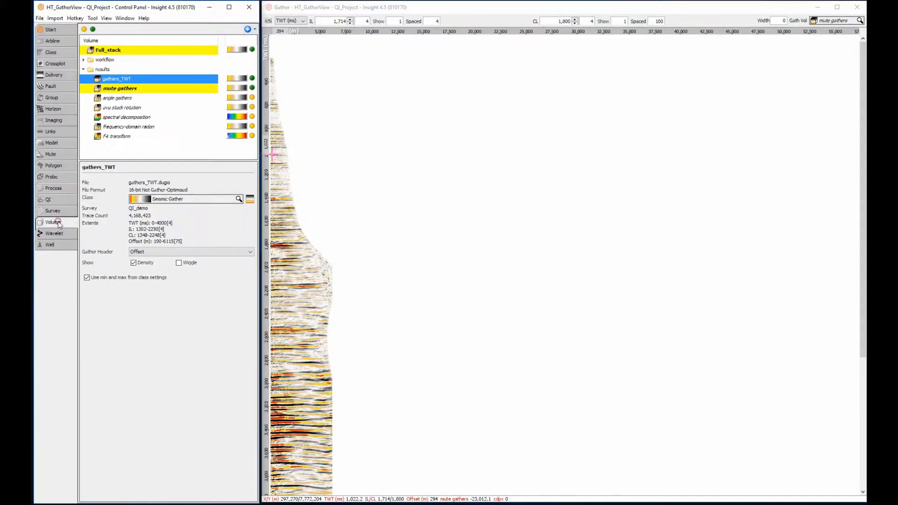
click(118, 98)
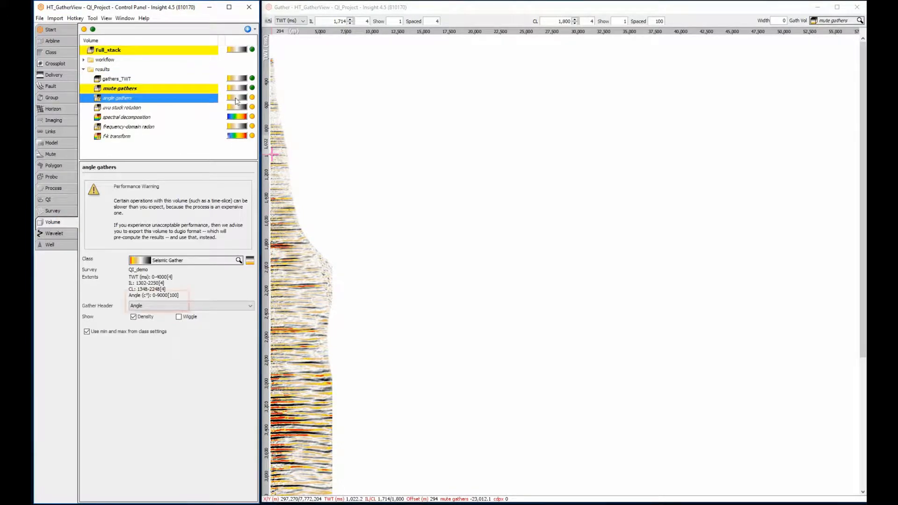
click(252, 97)
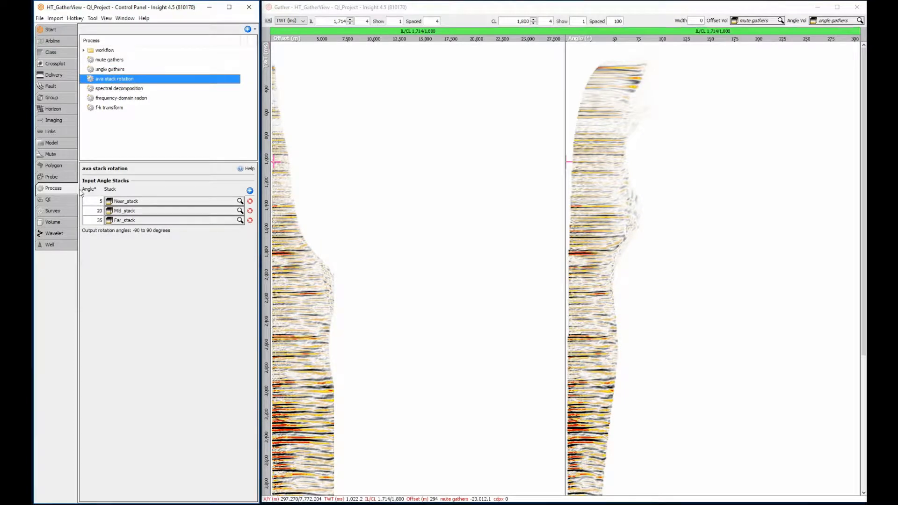
Enable the ava stack rotation volume as a rotation-angle gather, then return to the gather process list
click(53, 222)
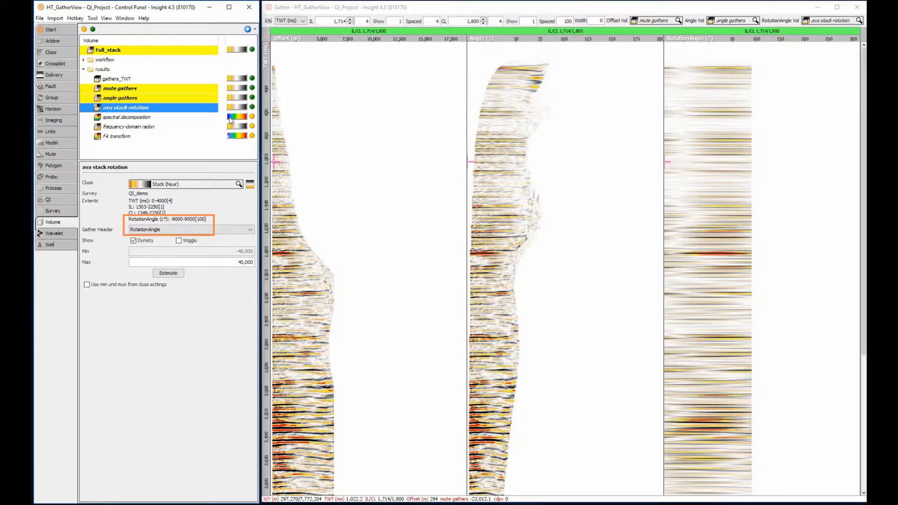
click(52, 188)
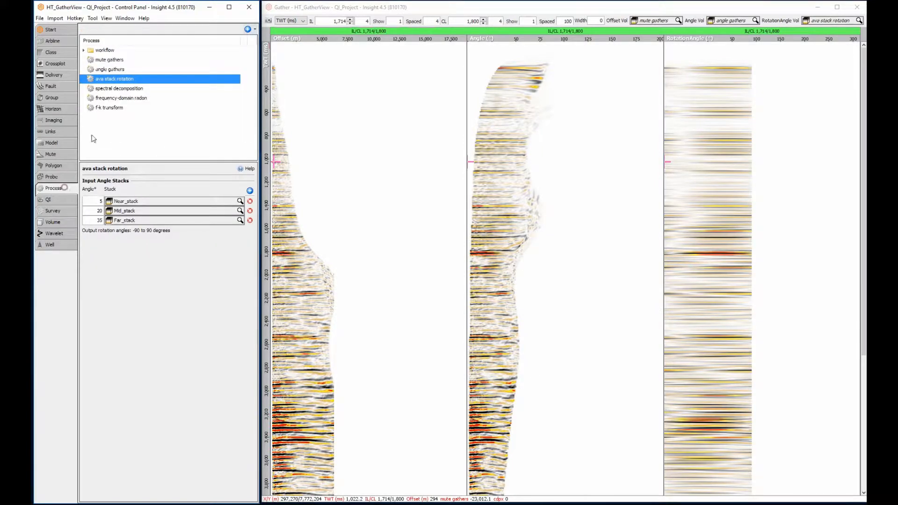
click(119, 88)
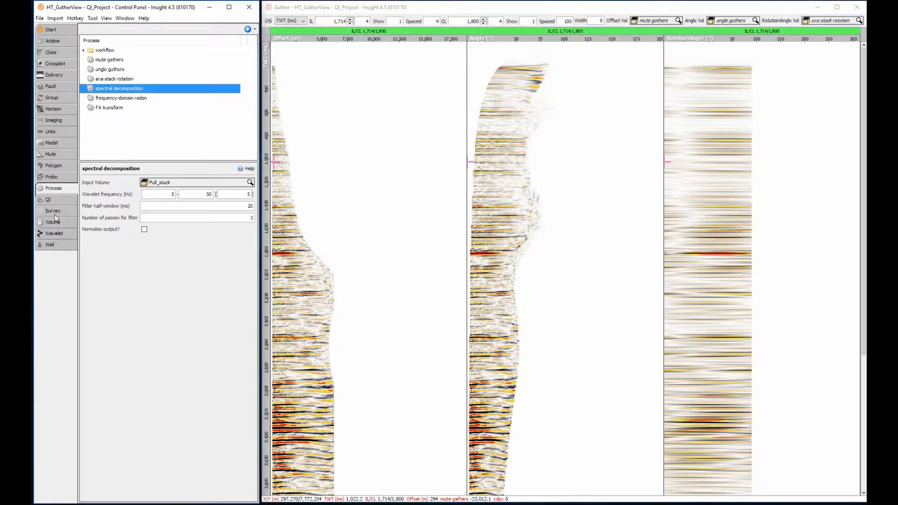
Enable the spectral decomposition volume so its frequency gather shows in the gather window
click(52, 222)
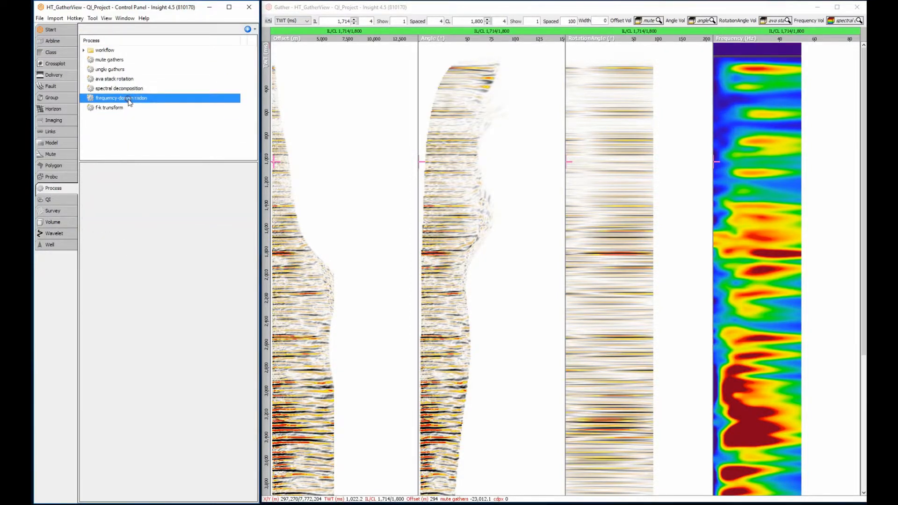
Enable the frequency-domain radon volume as a P gather, then select f-k transform in Process
click(120, 97)
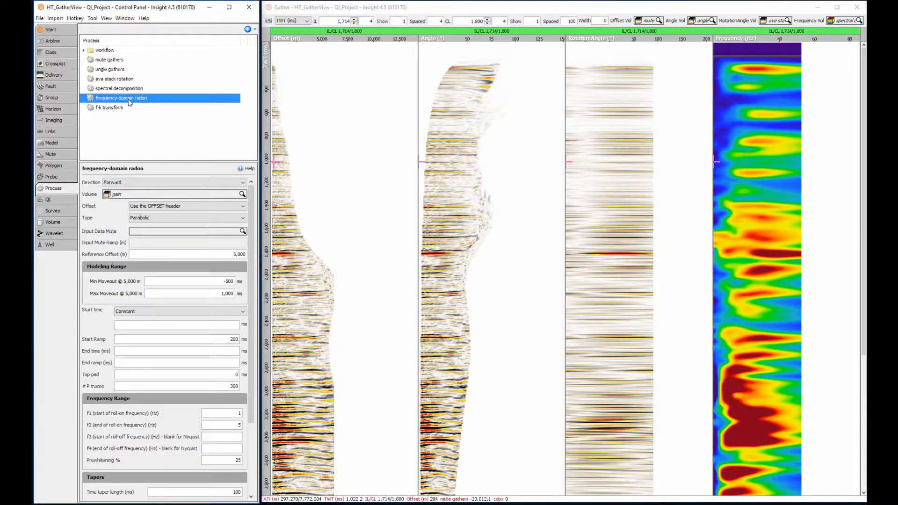
mouse_move(65, 225)
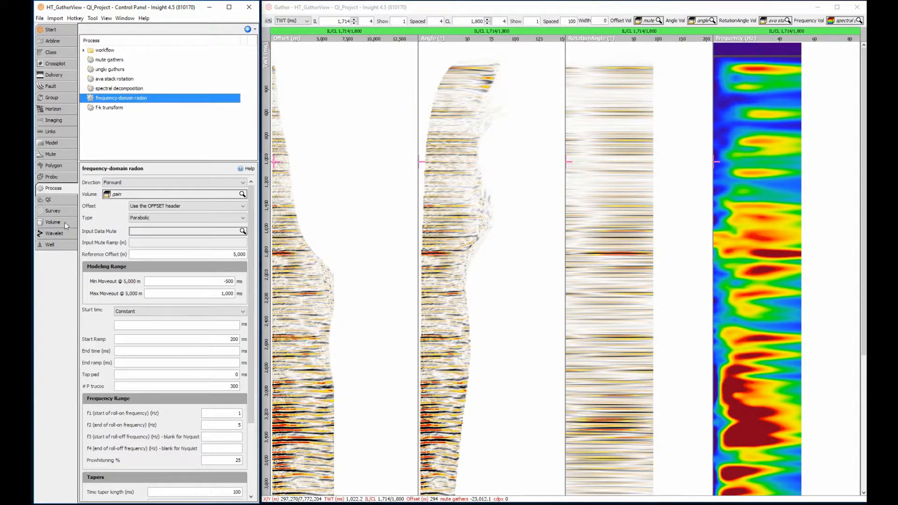
click(53, 223)
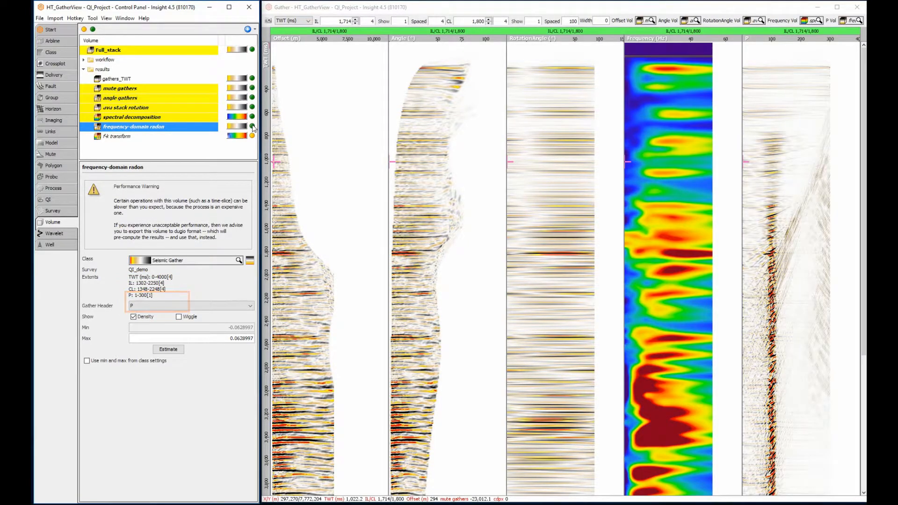
click(54, 188)
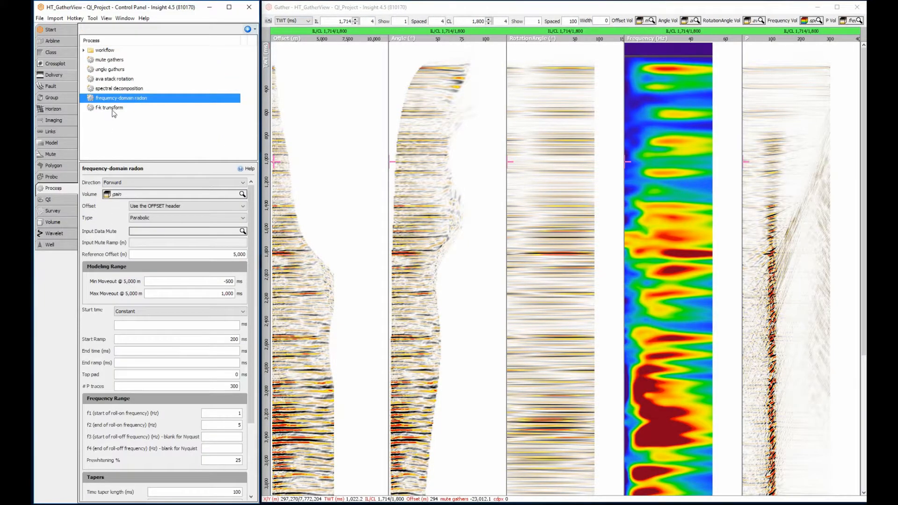
click(108, 107)
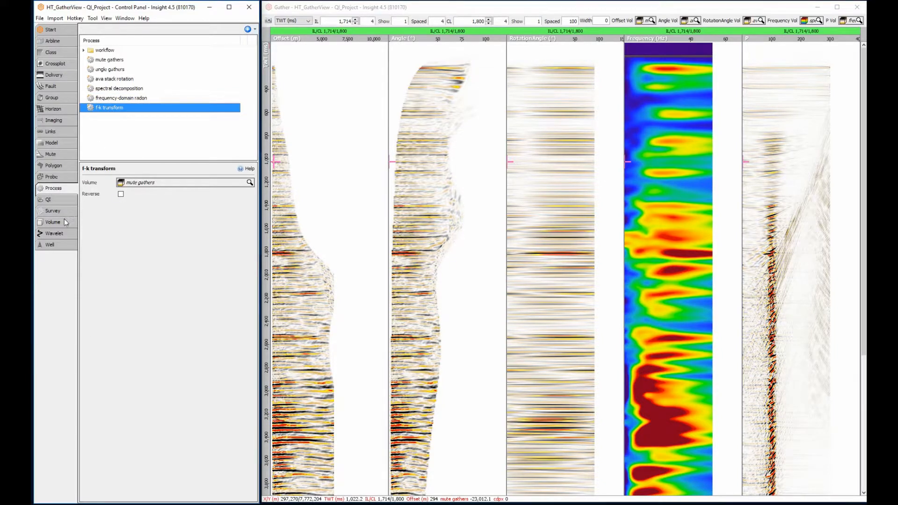